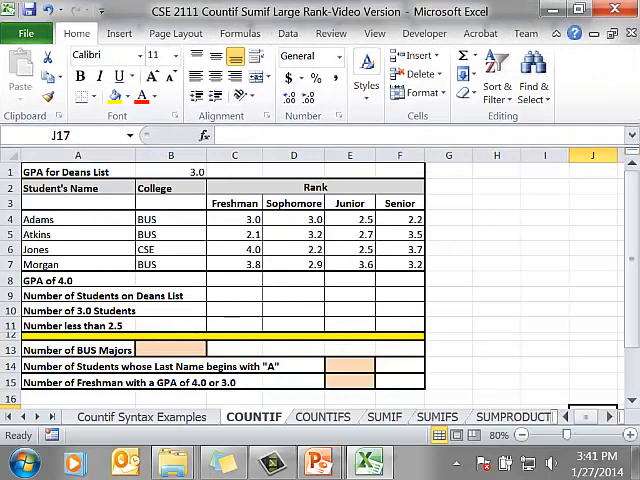
Enter =COUNTIF(C4:C7,4) in C8 to count freshman 4.0 GPAs, returning 1.
{"action": "left_click", "coordinate": [236, 280]}
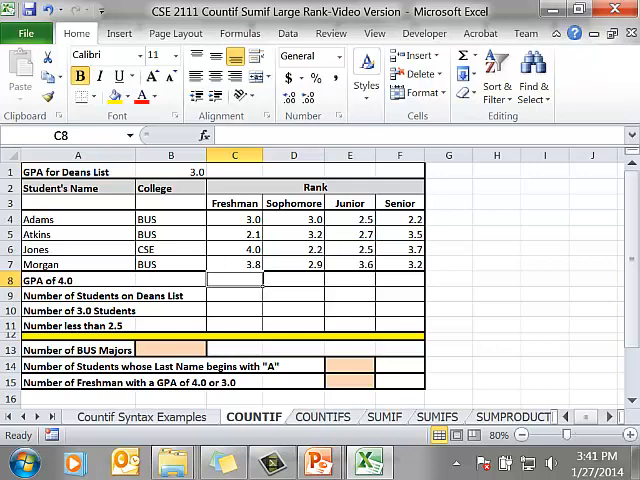
{"action": "type", "text": "=countif(C4:C7"}
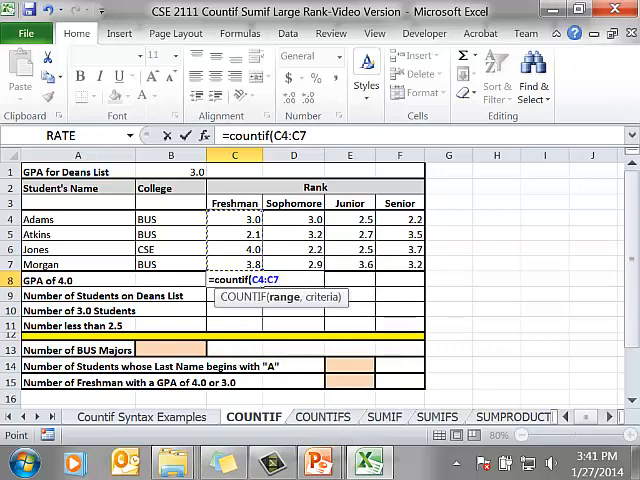
{"action": "type", "text": ",4"}
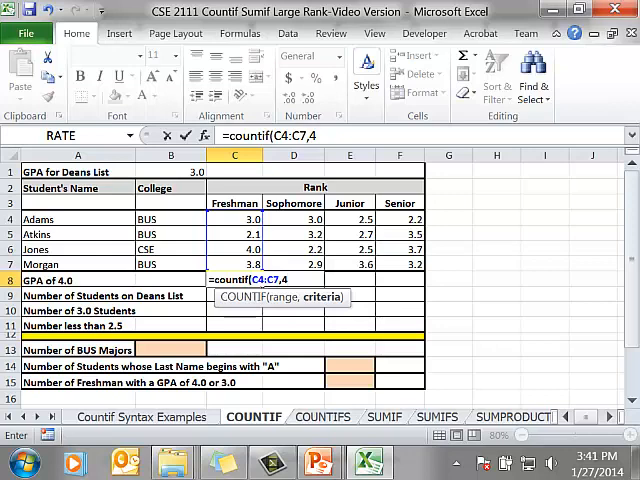
{"action": "key", "text": "Return"}
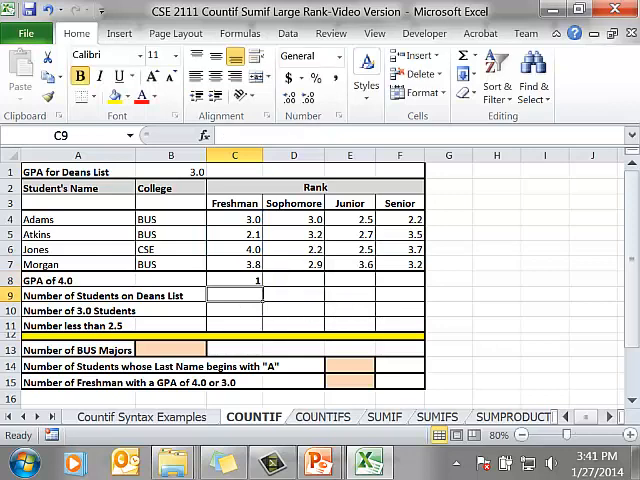
Copy the C8 COUNTIF across to F8 so the GPA of 4.0 row reads 1, 0, 0, 0.
{"action": "left_click", "coordinate": [234, 280]}
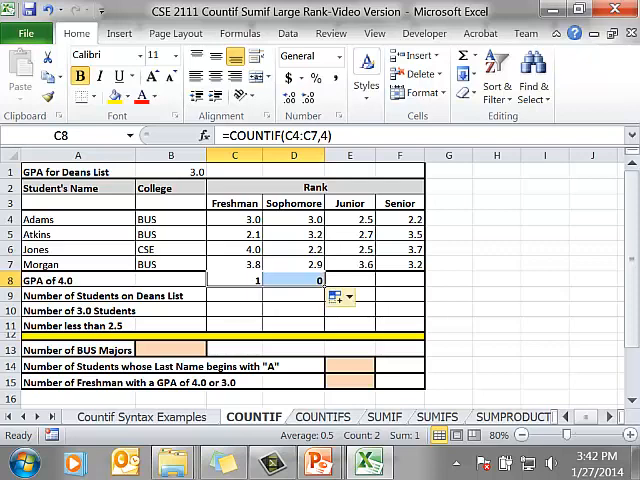
{"action": "left_click", "coordinate": [340, 296]}
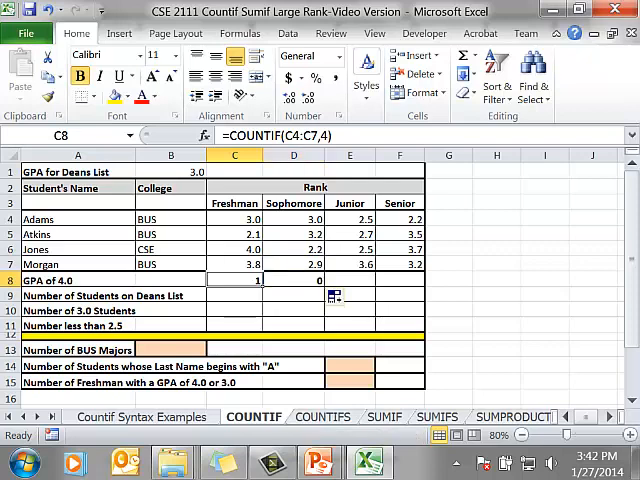
{"action": "left_click", "coordinate": [292, 280]}
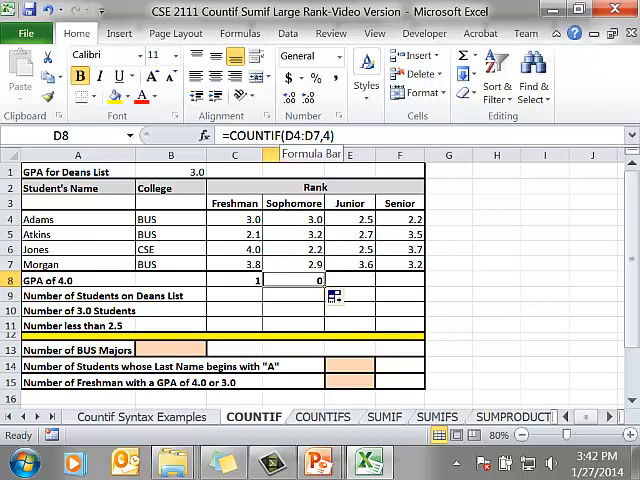
{"action": "left_click", "coordinate": [234, 280]}
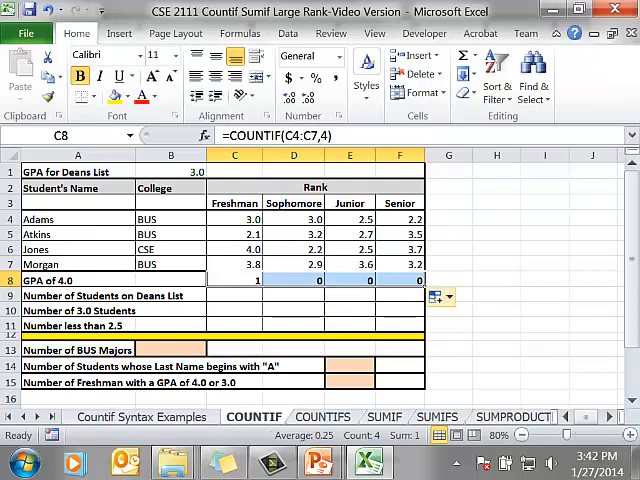
{"action": "left_click", "coordinate": [434, 296]}
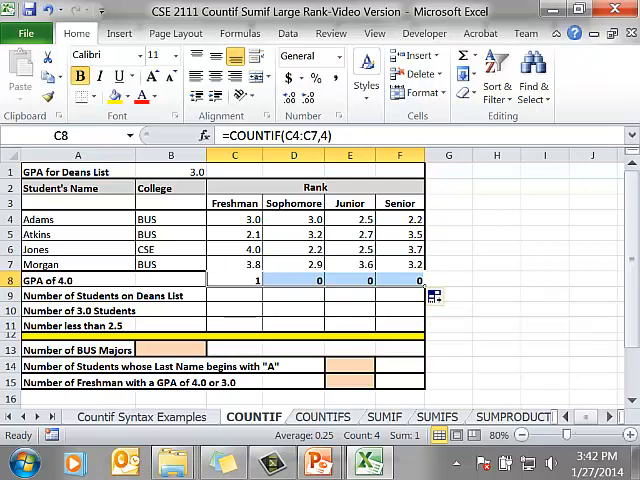
{"action": "left_click", "coordinate": [448, 366]}
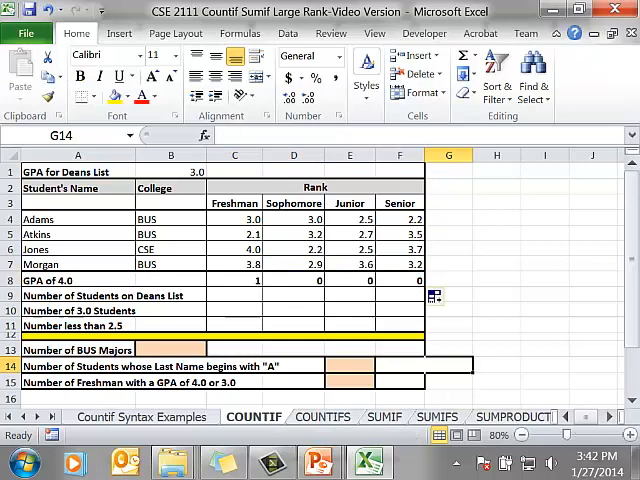
Enter =COUNTIF(C4:C7,">="&B1) in C9, counting 3 freshmen at the Dean's List GPA.
{"action": "left_click", "coordinate": [236, 294]}
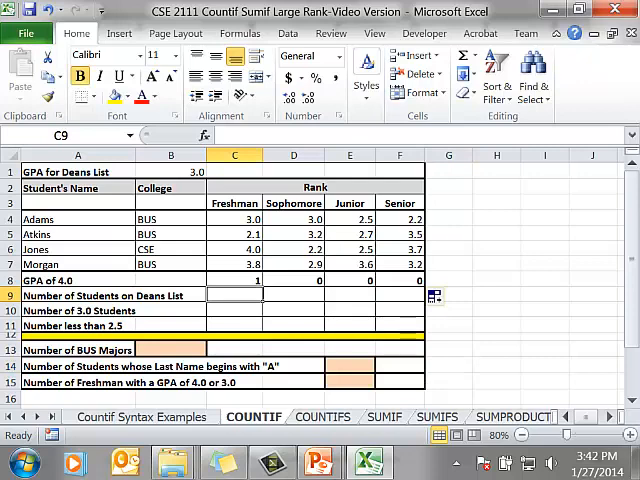
{"action": "left_click", "coordinate": [170, 172]}
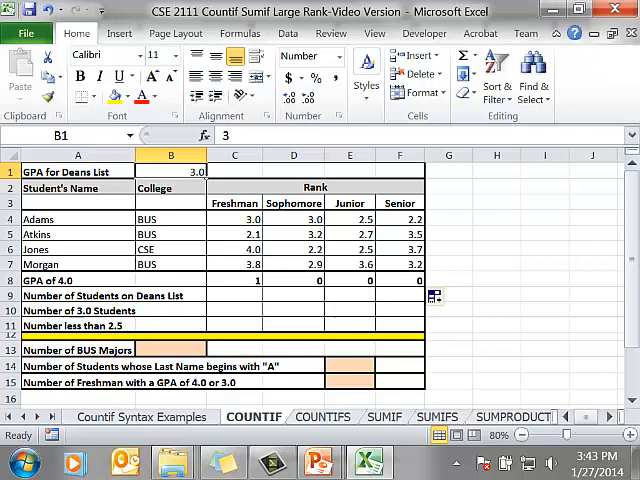
{"action": "left_click", "coordinate": [234, 294]}
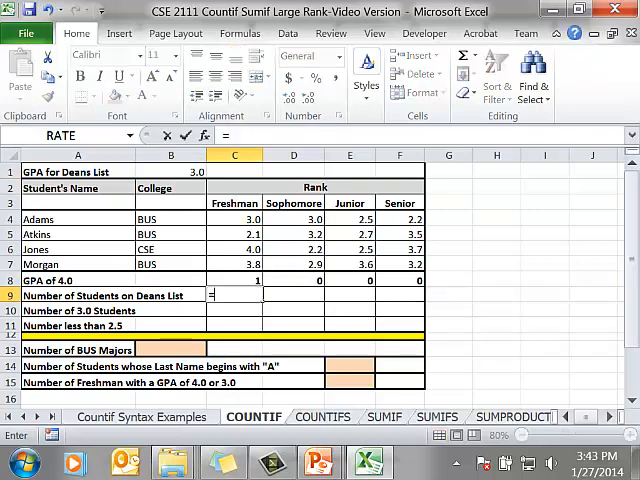
{"action": "type", "text": "=countif("}
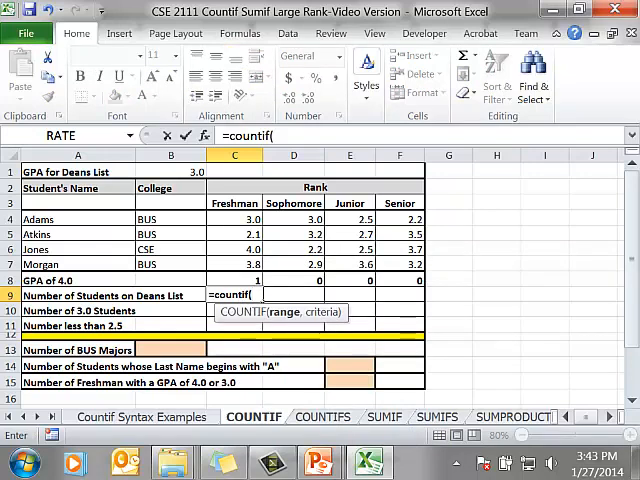
{"action": "left_click_drag", "start_coordinate": [234, 220], "coordinate": [234, 268]}
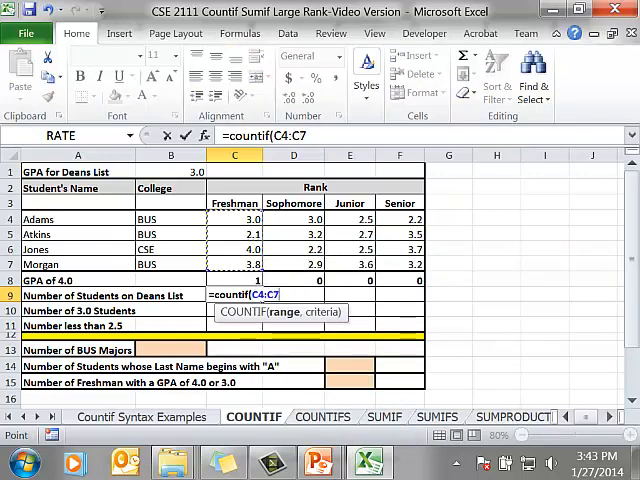
{"action": "type", "text": ","}
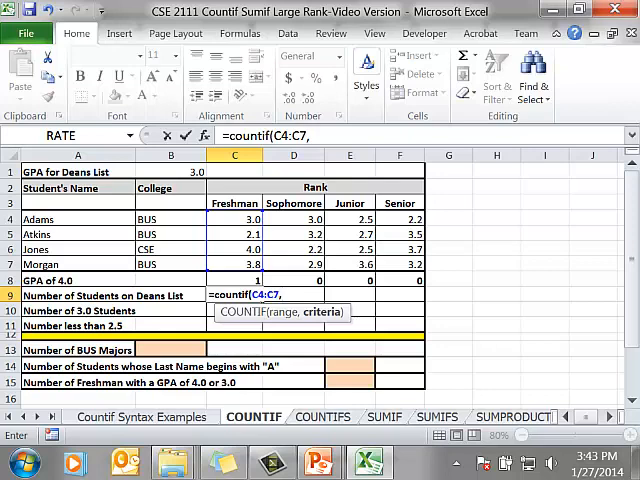
{"action": "type", "text": "\""}
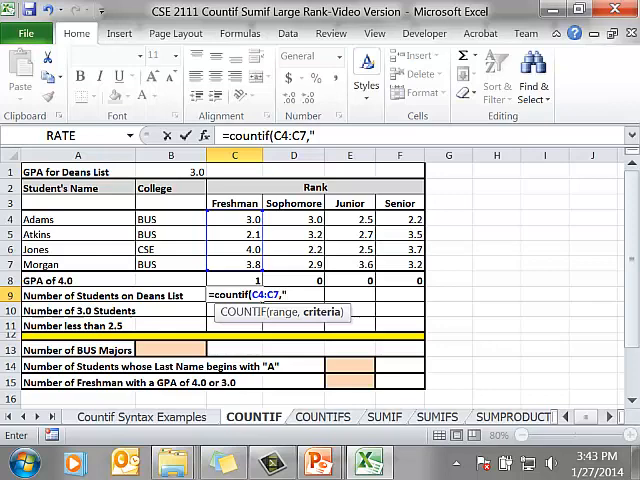
{"action": "type", "text": ">="}
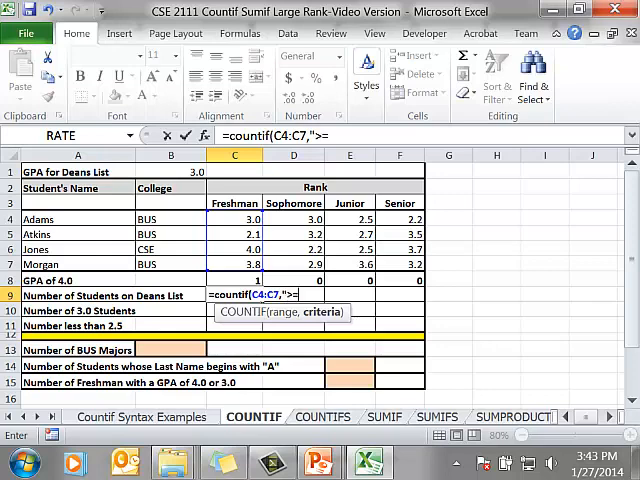
{"action": "type", "text": "\""}
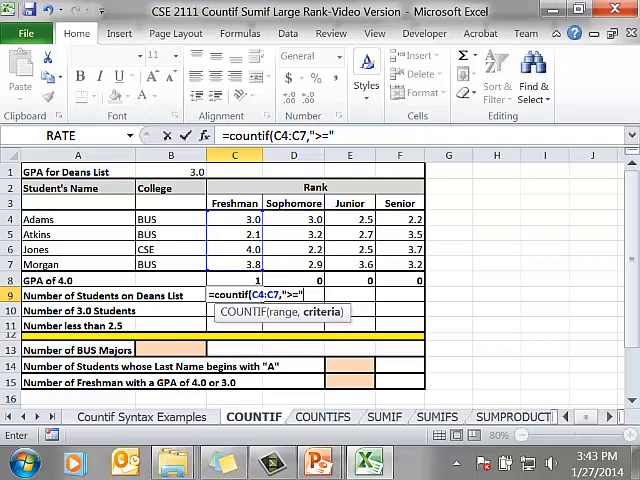
{"action": "type", "text": "&B1"}
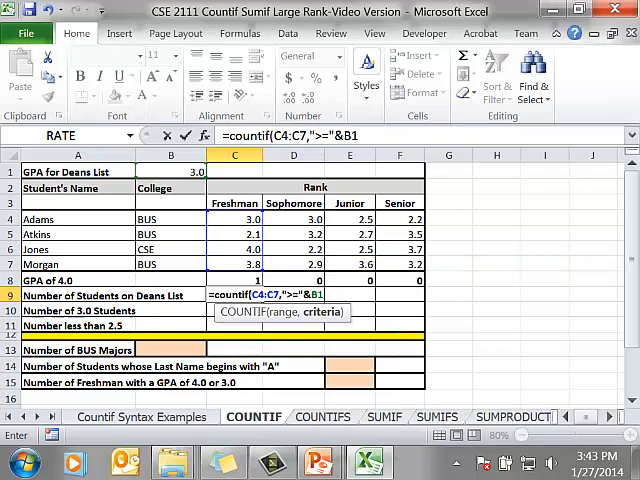
{"action": "key", "text": "Return"}
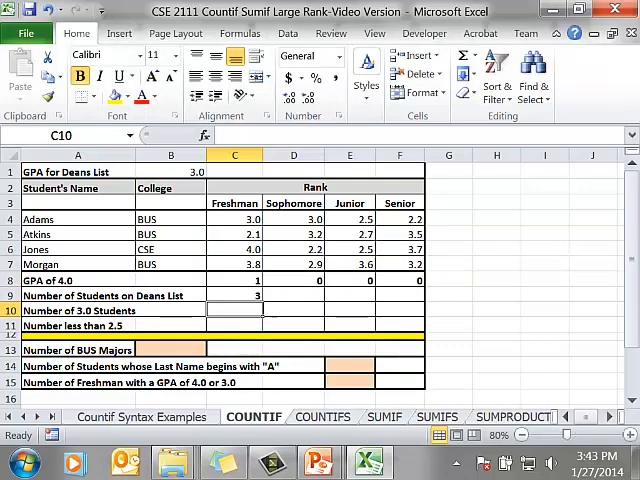
Fix the B1 reference in C9 and fill it to F9, giving 3, 2, 1, 3.
{"action": "left_click", "coordinate": [234, 294]}
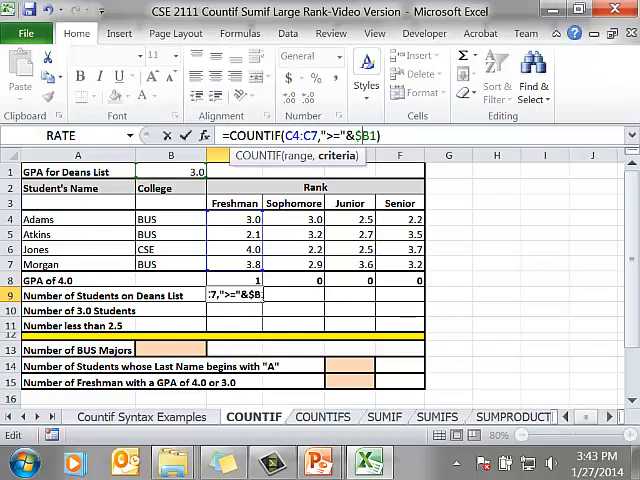
{"action": "key", "text": "Return"}
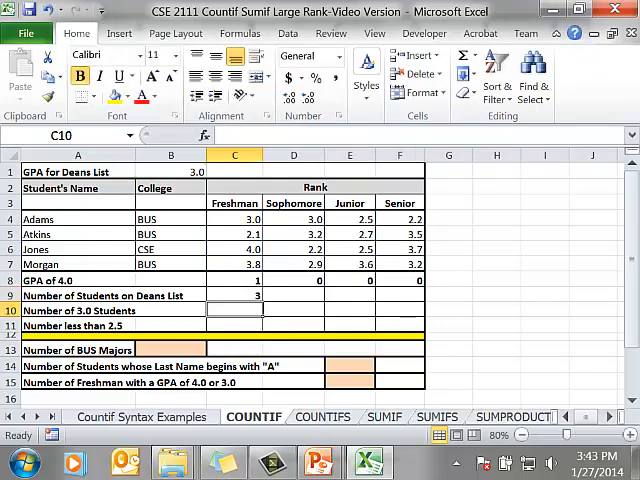
{"action": "left_click", "coordinate": [236, 294]}
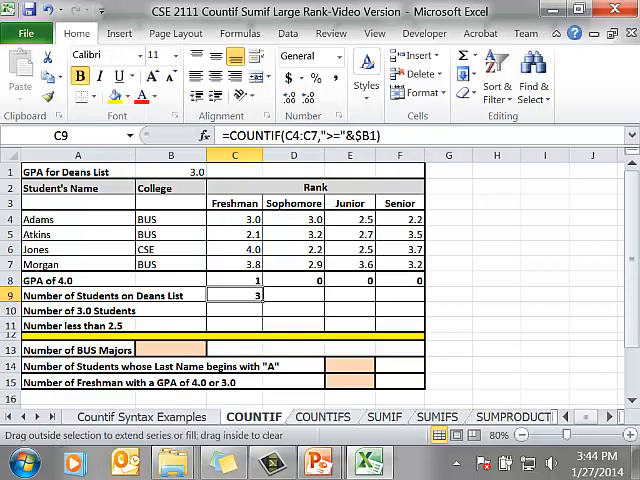
{"action": "left_click_drag", "start_coordinate": [236, 294], "coordinate": [400, 294]}
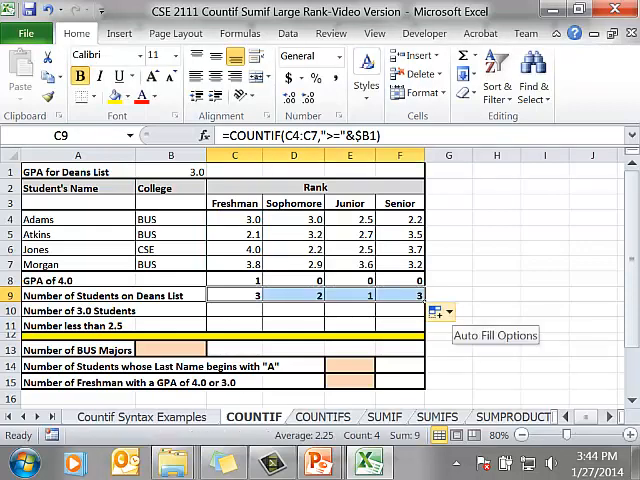
{"action": "left_click", "coordinate": [440, 312]}
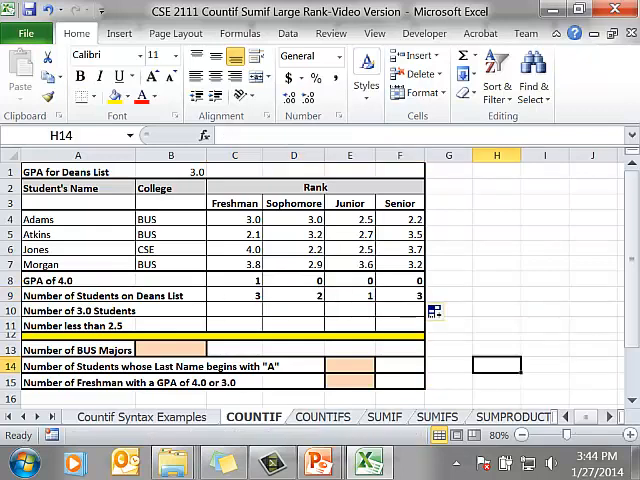
Enter =COUNTIF(C4:C7,$B$1) in C10, counting 1 freshman at the 3.0 GPA.
{"action": "left_click", "coordinate": [234, 310]}
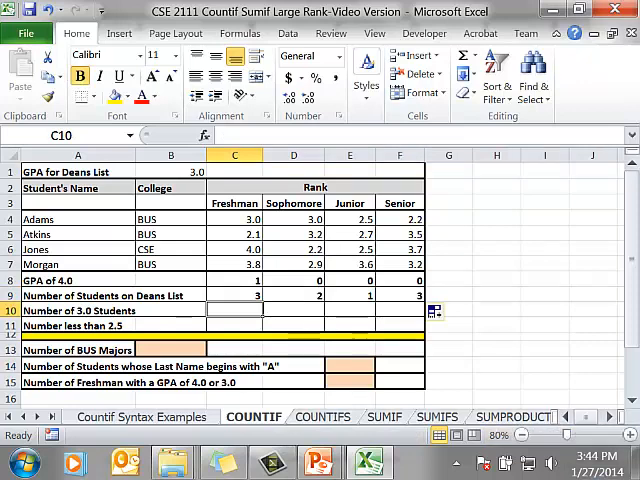
{"action": "type", "text": "=countif(C4:C7"}
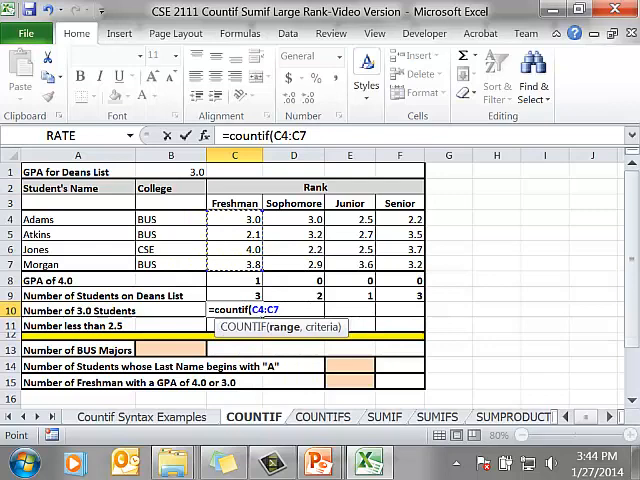
{"action": "type", "text": ",B1"}
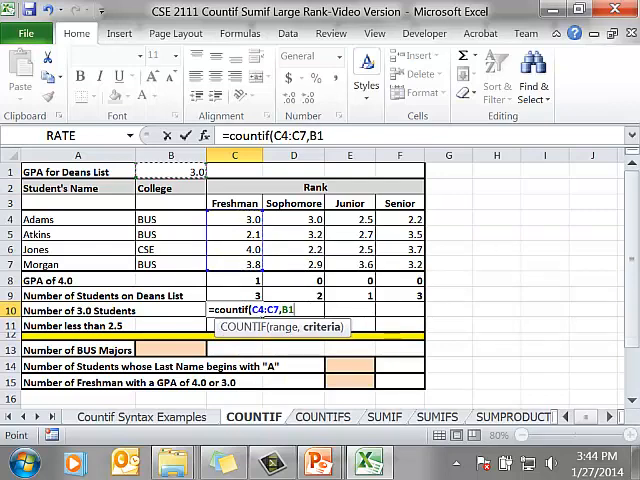
{"action": "key", "text": "Return"}
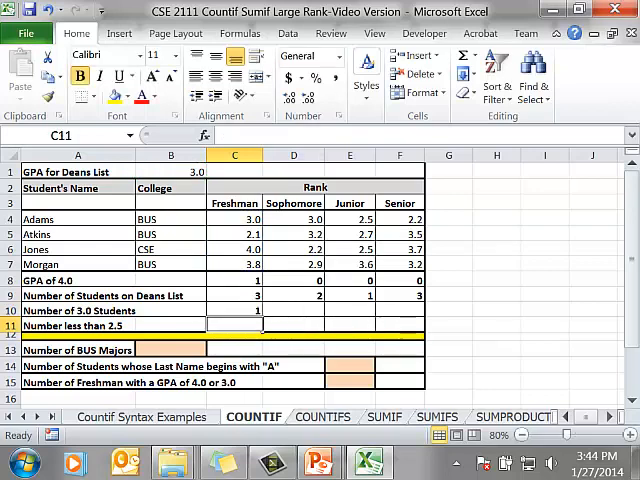
{"action": "left_click", "coordinate": [236, 310]}
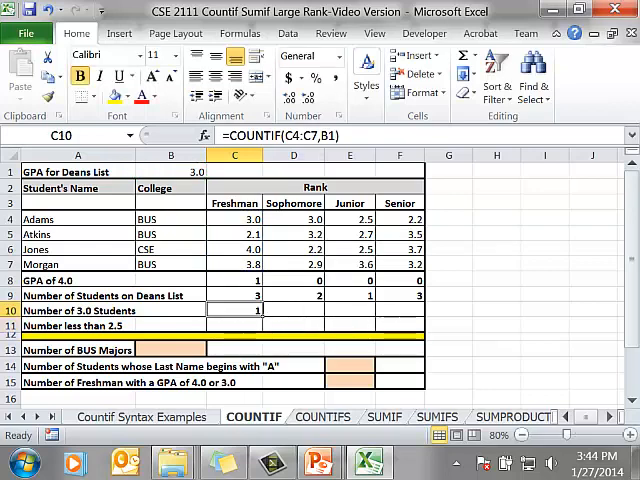
{"action": "double_click", "coordinate": [234, 310]}
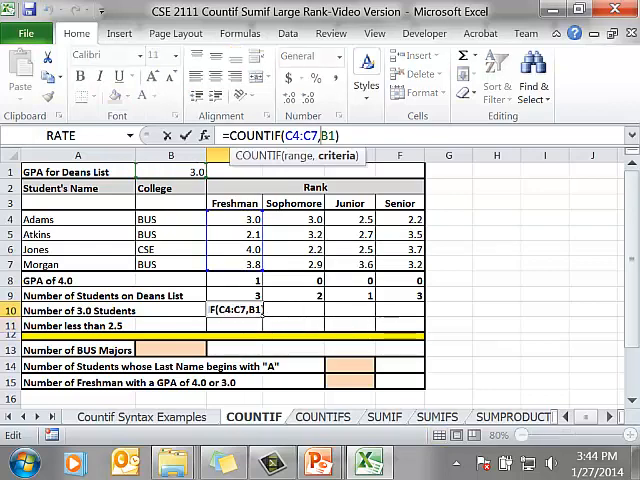
{"action": "key", "text": "Return"}
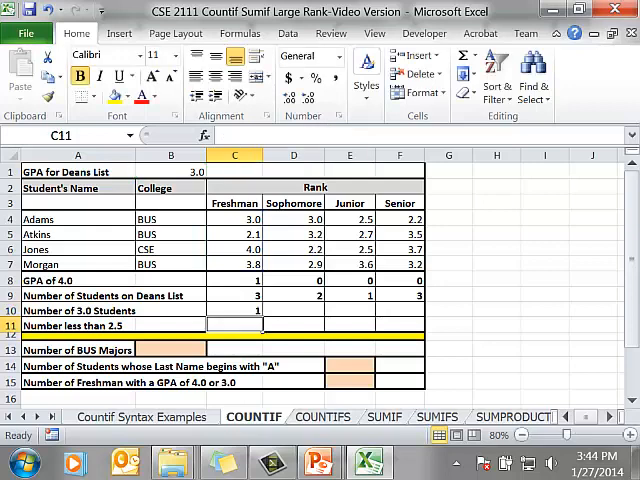
Fill the C10 count across to F10 so the 3.0 Students row reads 1, 0, 0, 0.
{"action": "left_click", "coordinate": [234, 310]}
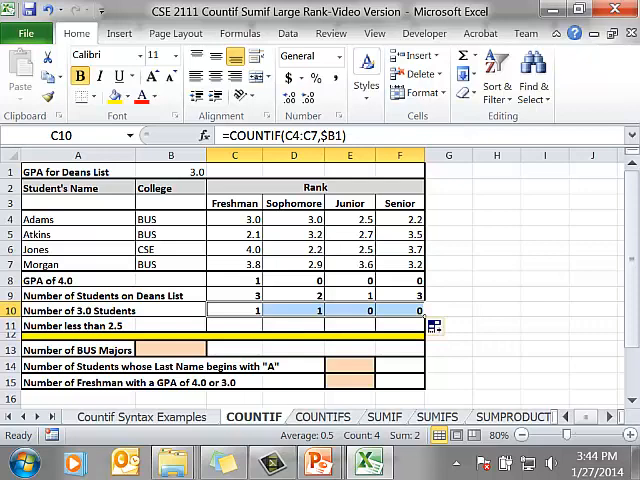
{"action": "left_click", "coordinate": [496, 348]}
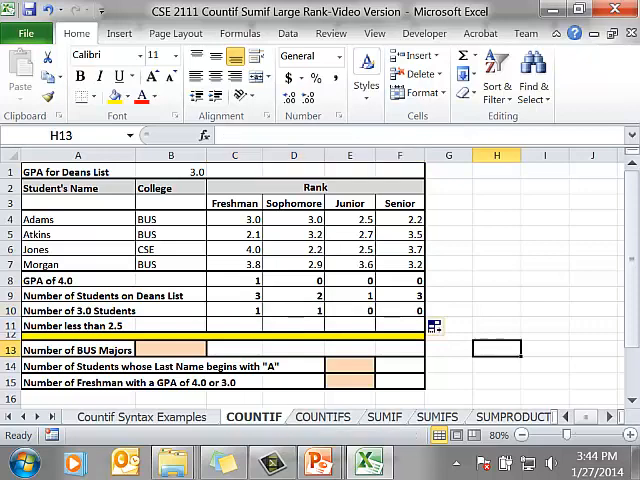
{"action": "left_click", "coordinate": [236, 324]}
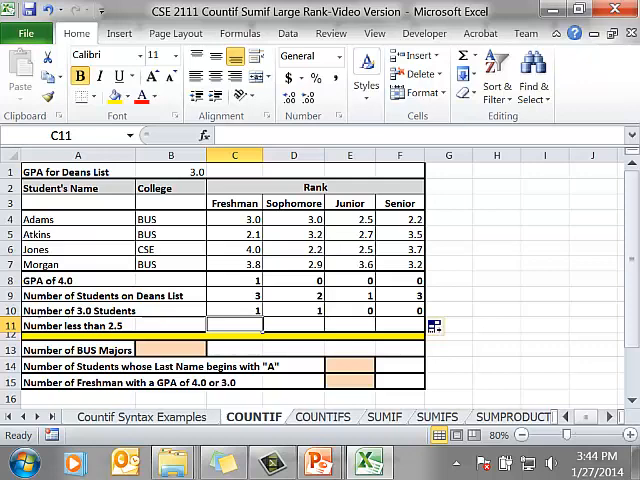
Enter =COUNTIF(C4:C7,"<2.5") in C11 to count freshman GPAs below 2.5.
{"action": "type", "text": "=countif("}
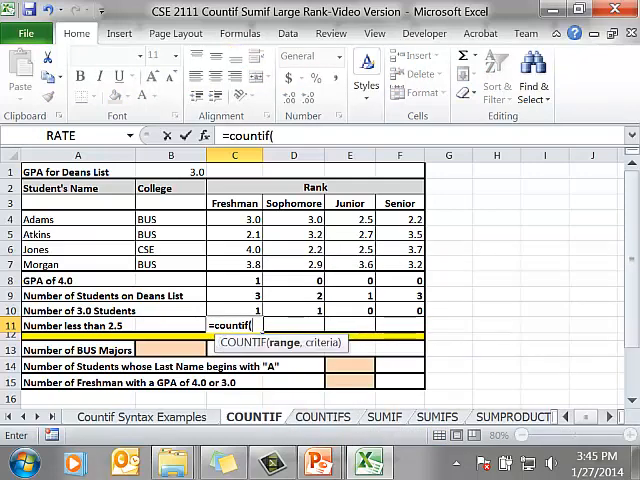
{"action": "type", "text": "\""}
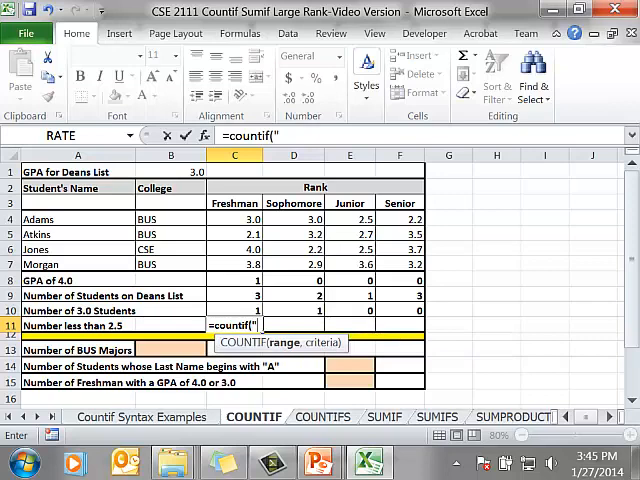
{"action": "key", "text": "Backspace"}
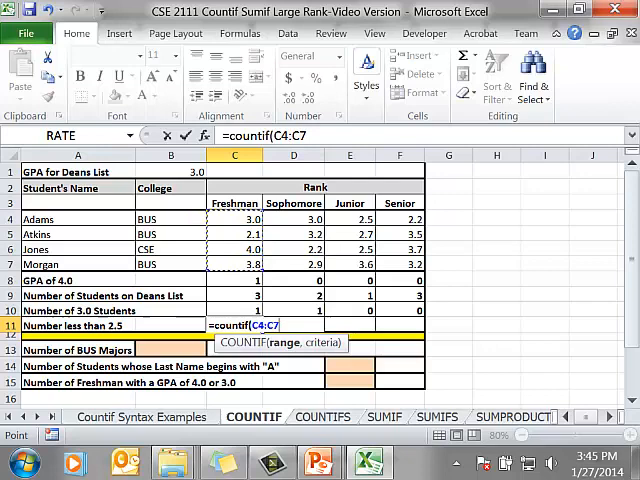
{"action": "type", "text": ",\""}
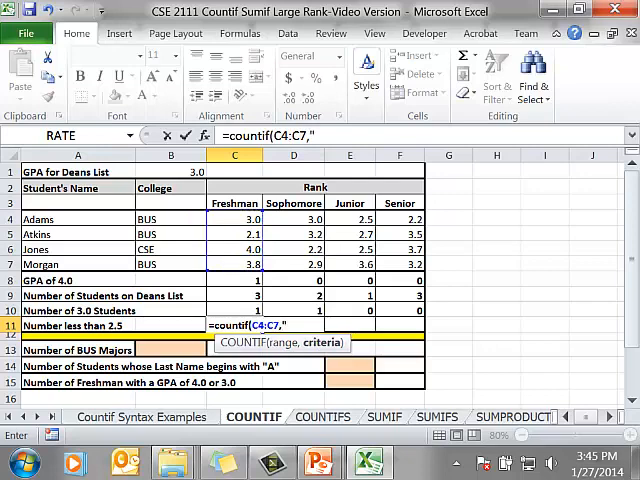
{"action": "type", "text": "2.5\""}
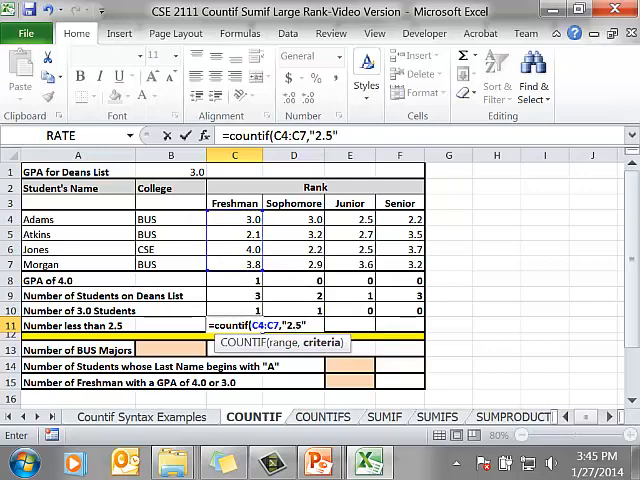
{"action": "key", "text": "Backspace"}
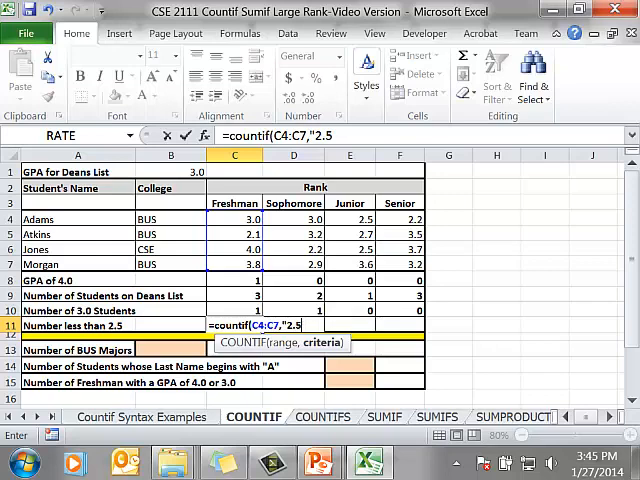
{"action": "key", "text": "Backspace"}
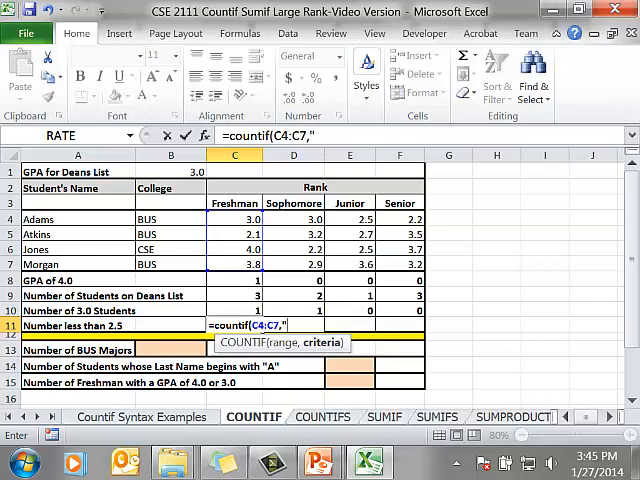
{"action": "type", "text": "<"}
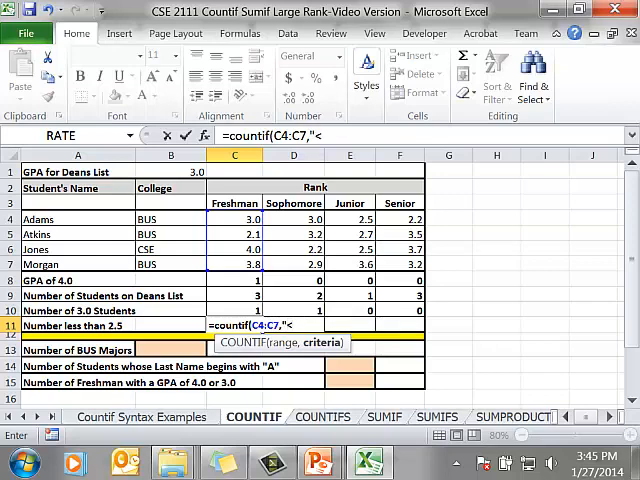
{"action": "type", "text": "2.5\")"}
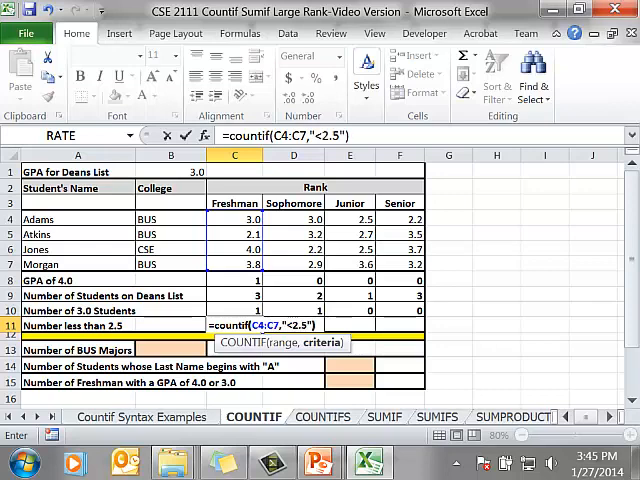
{"action": "key", "text": "Return"}
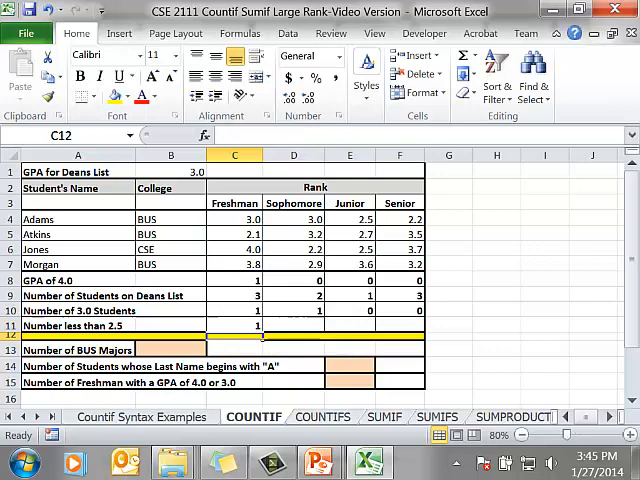
Fill the below-2.5 count from C11 to F11, giving 1, 0, 0, 0.
{"action": "left_click", "coordinate": [234, 324]}
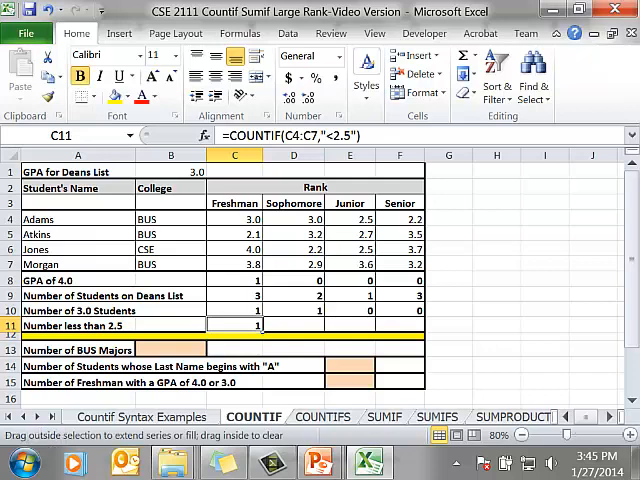
{"action": "left_click_drag", "start_coordinate": [262, 324], "coordinate": [410, 324]}
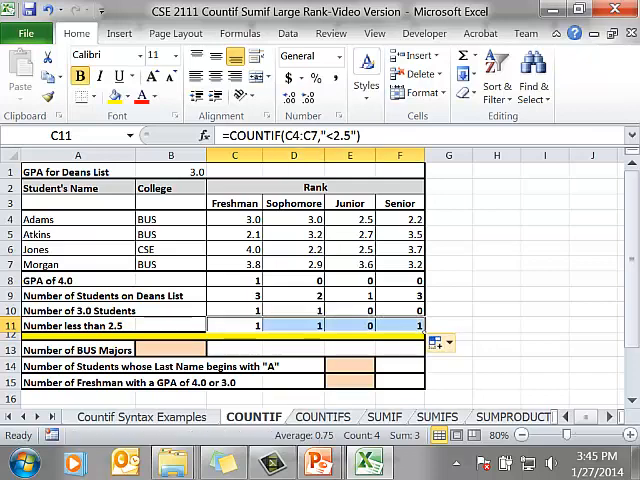
{"action": "left_click", "coordinate": [436, 344]}
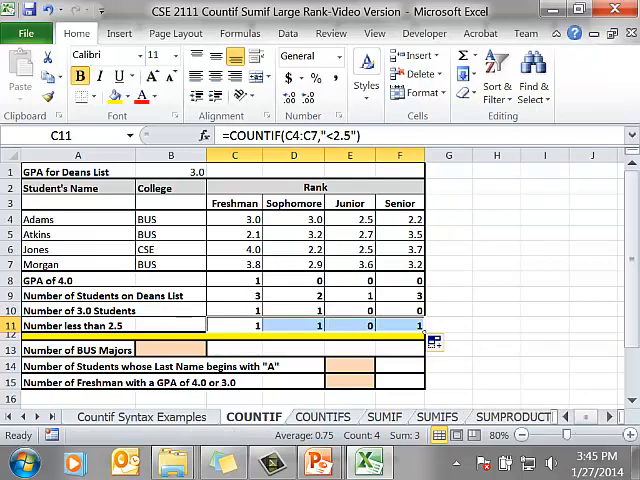
{"action": "left_click", "coordinate": [496, 364]}
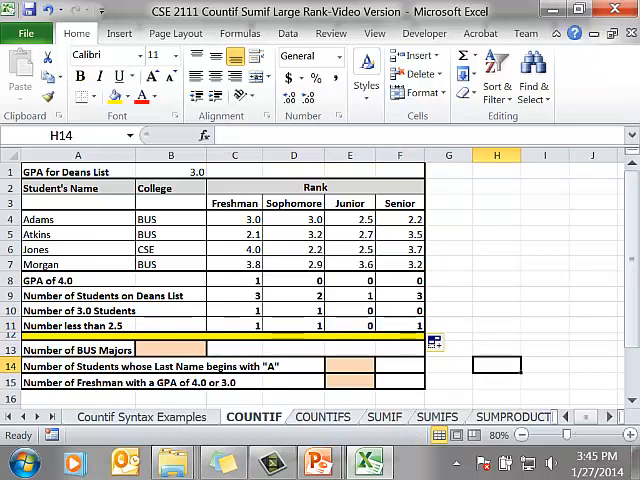
Enter =COUNTIF(B4:B7,"BUS") in B13, counting 3 BUS majors.
{"action": "left_click", "coordinate": [170, 350]}
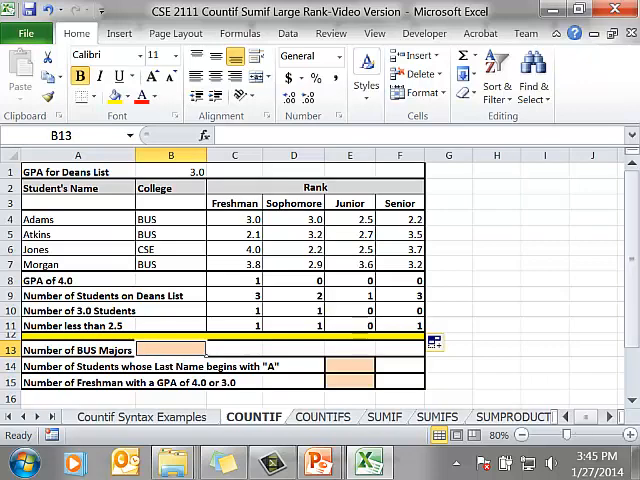
{"action": "type", "text": "=countif("}
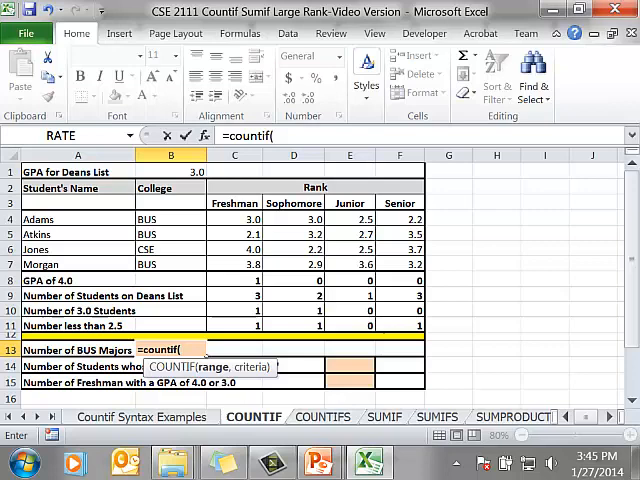
{"action": "left_click_drag", "start_coordinate": [168, 220], "coordinate": [168, 262]}
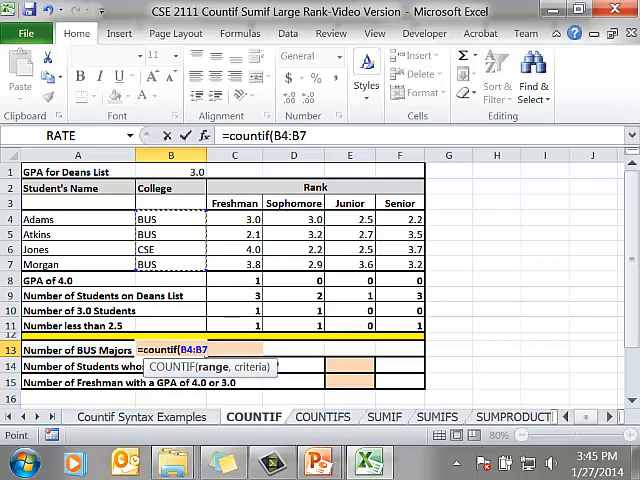
{"action": "type", "text": ",\""}
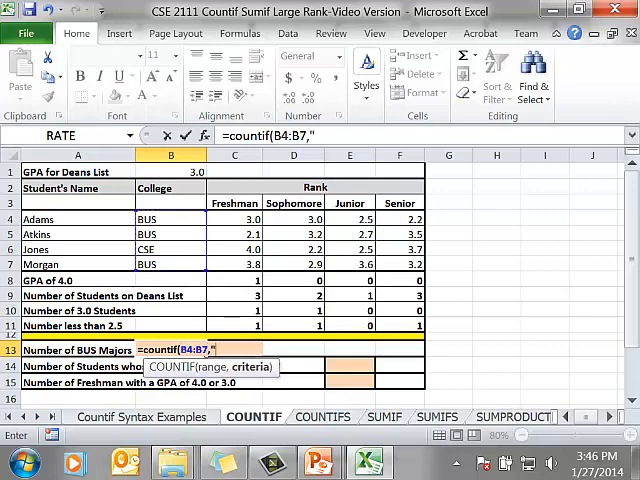
{"action": "type", "text": "BUS\")"}
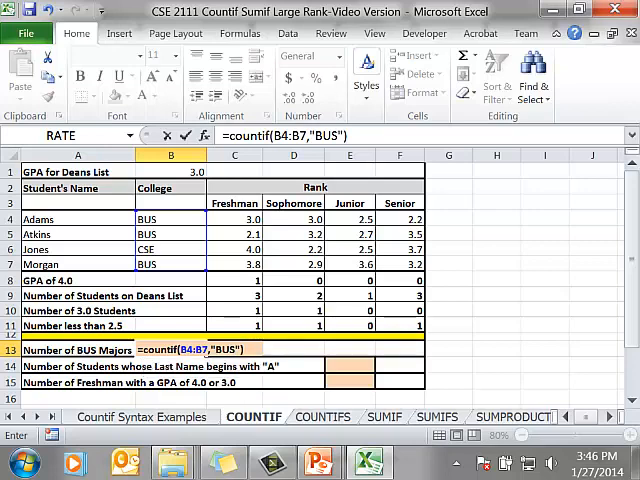
{"action": "key", "text": "Return"}
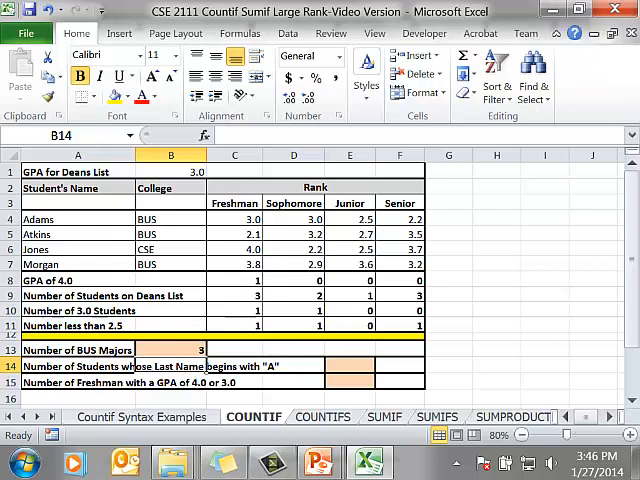
{"action": "left_click", "coordinate": [348, 364]}
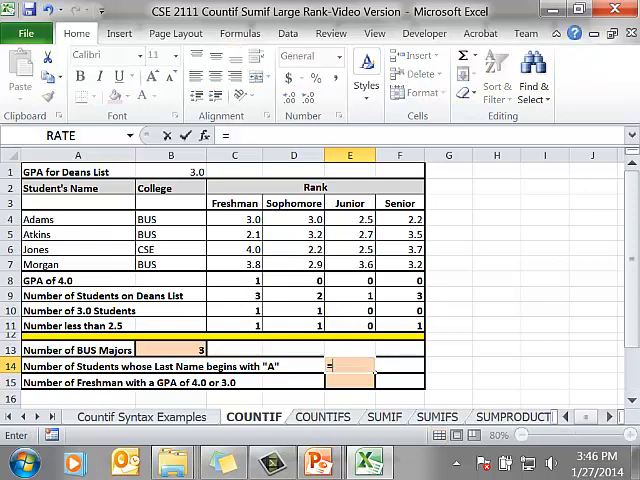
Enter =COUNTIF(A4:A7,"A*") in E14, counting 2 last names beginning with A.
{"action": "type", "text": "=countif(A4:A7,"}
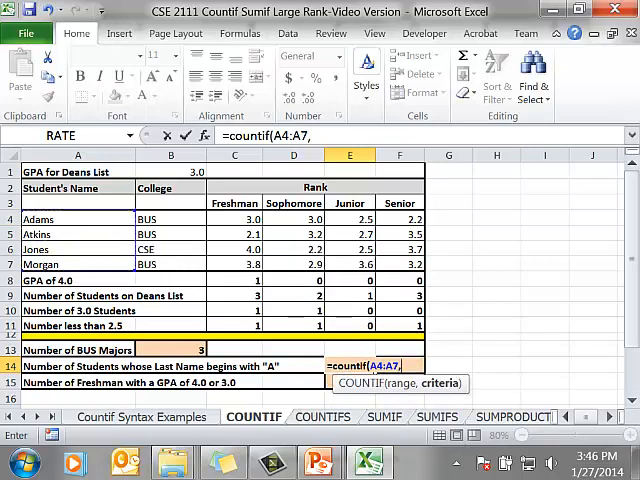
{"action": "type", "text": "\""}
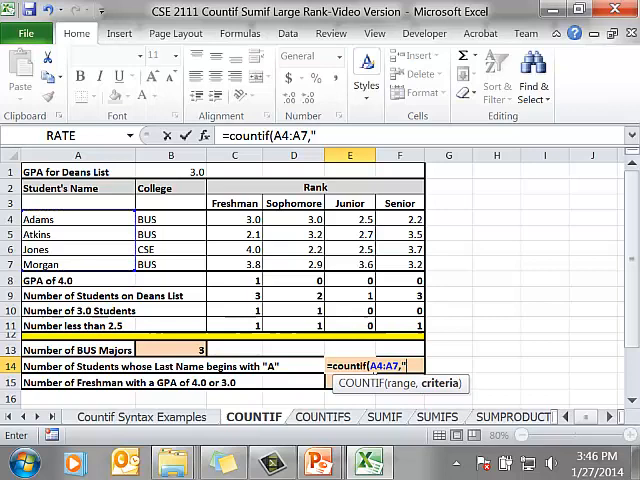
{"action": "type", "text": "A*"}
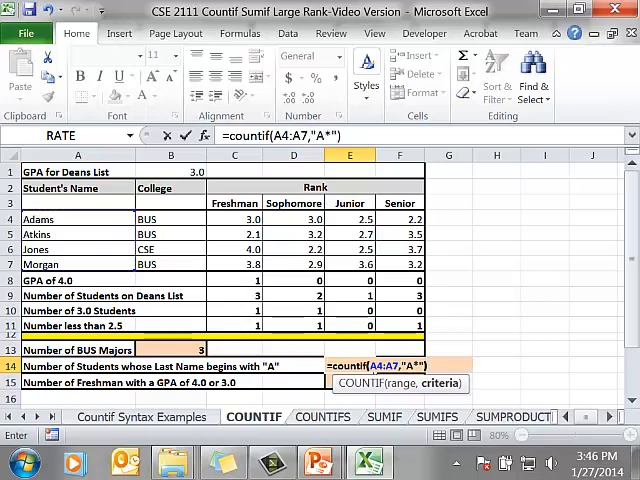
{"action": "key", "text": "Return"}
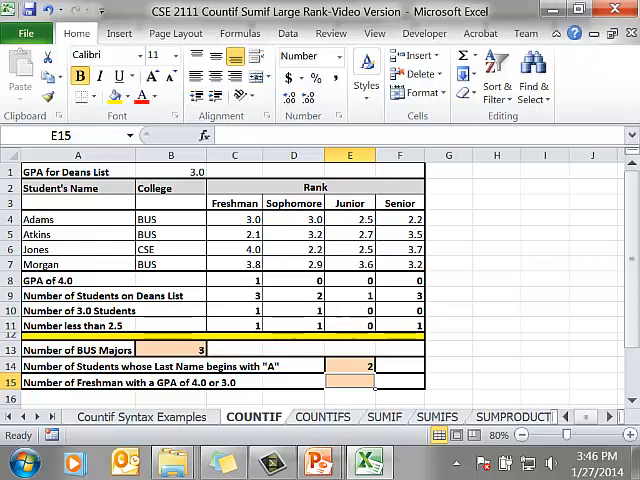
Enter =COUNTIF(C4:C7,3) in E15 to count freshmen with a 3.0 GPA.
{"action": "type", "text": "=countif(C4:C7"}
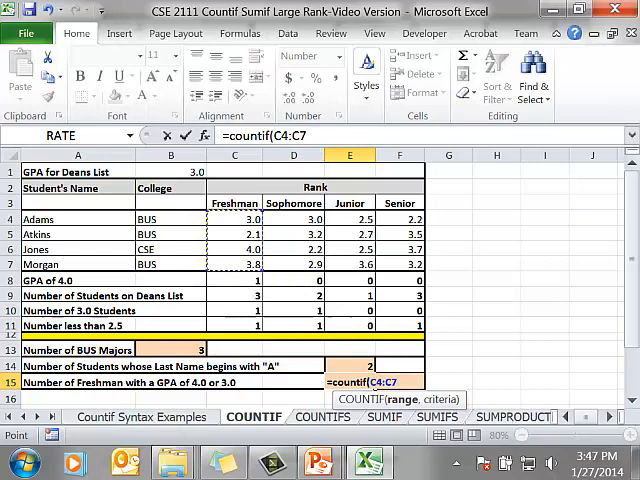
{"action": "type", "text": ",3)"}
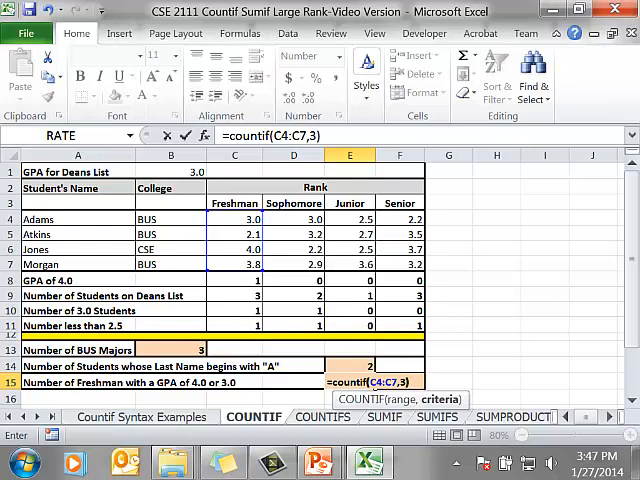
{"action": "key", "text": "Return"}
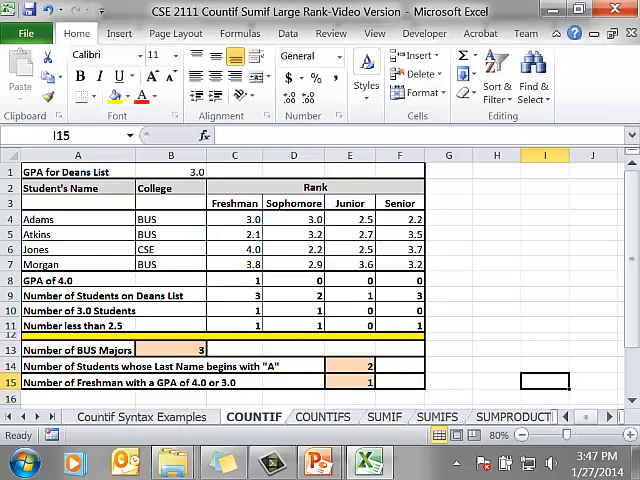
Append +COUNTIF(C4:C7,4) to E15 so it counts freshmen with 4.0 or 3.0, totalling 2.
{"action": "left_click", "coordinate": [350, 382]}
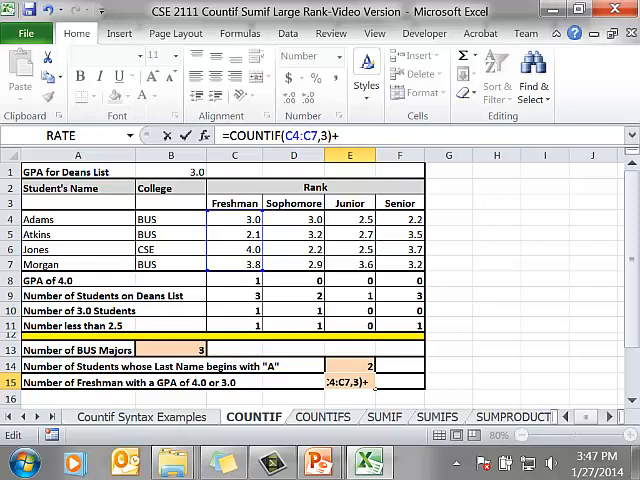
{"action": "type", "text": "countif("}
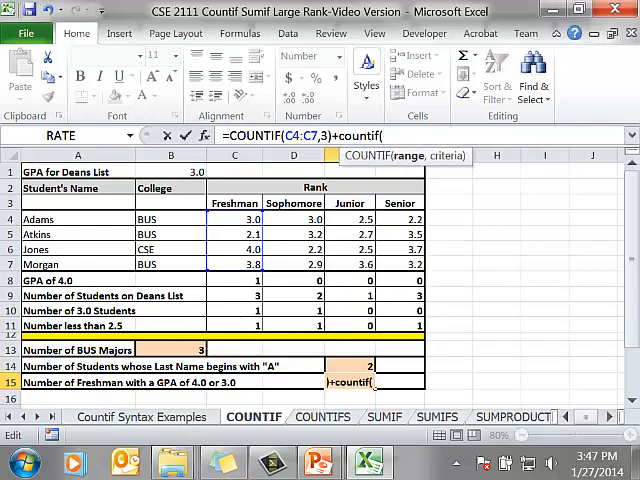
{"action": "left_click_drag", "start_coordinate": [234, 220], "coordinate": [234, 268]}
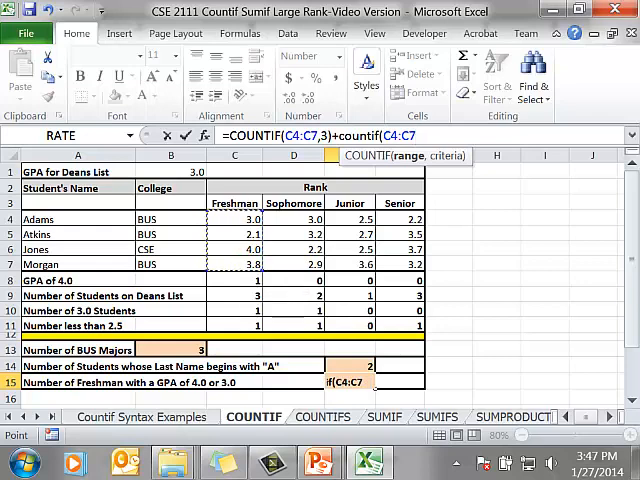
{"action": "type", "text": "4"}
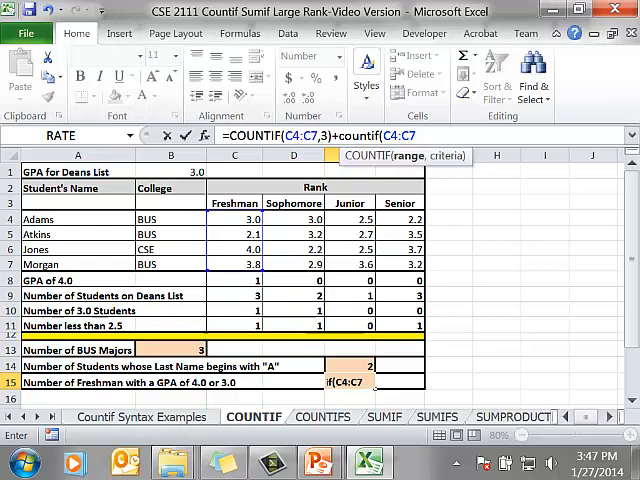
{"action": "key", "text": "Return"}
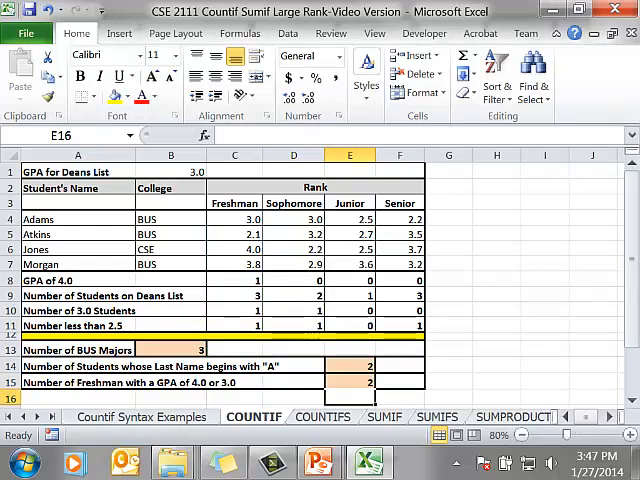
{"action": "left_click", "coordinate": [350, 384]}
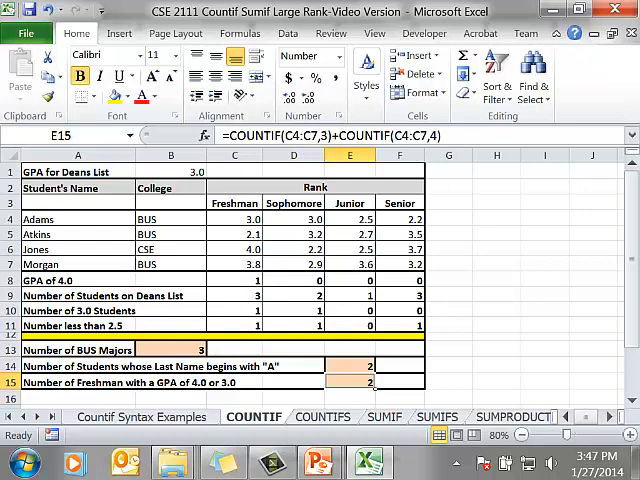